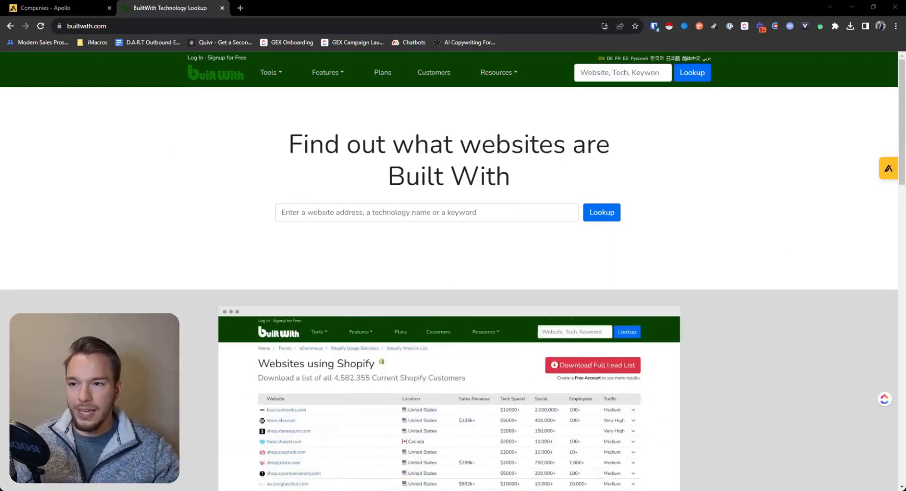
# Switch from BuiltWith to the unfiltered Apollo Companies search tab.
pyautogui.click(57, 7)
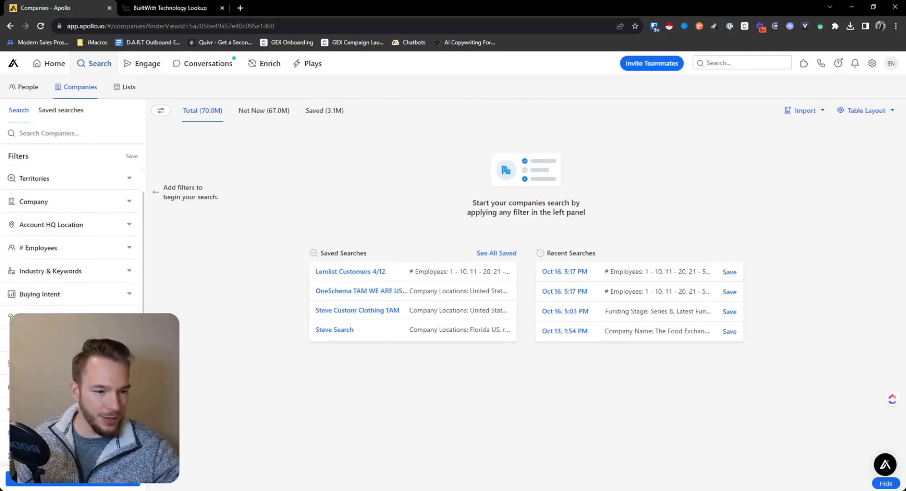
# Move from company search to Apollo's People search with the Technologies filter section.
pyautogui.click(146, 63)
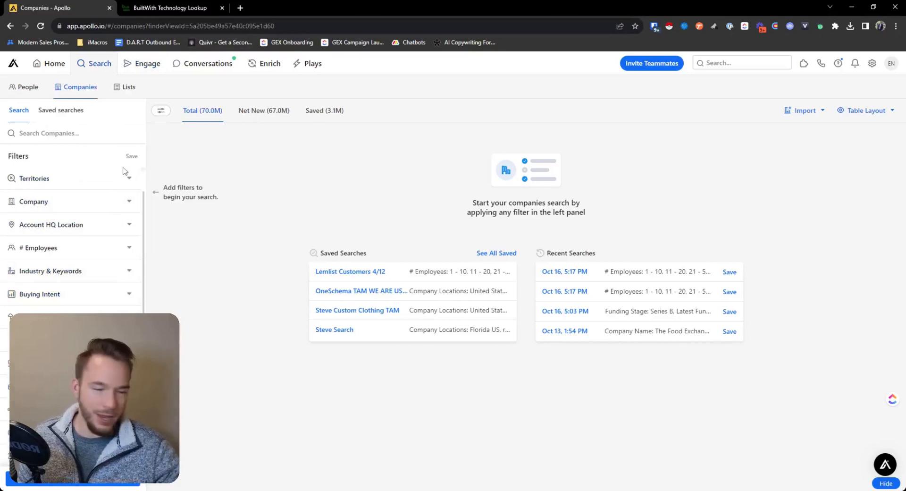
pyautogui.click(26, 87)
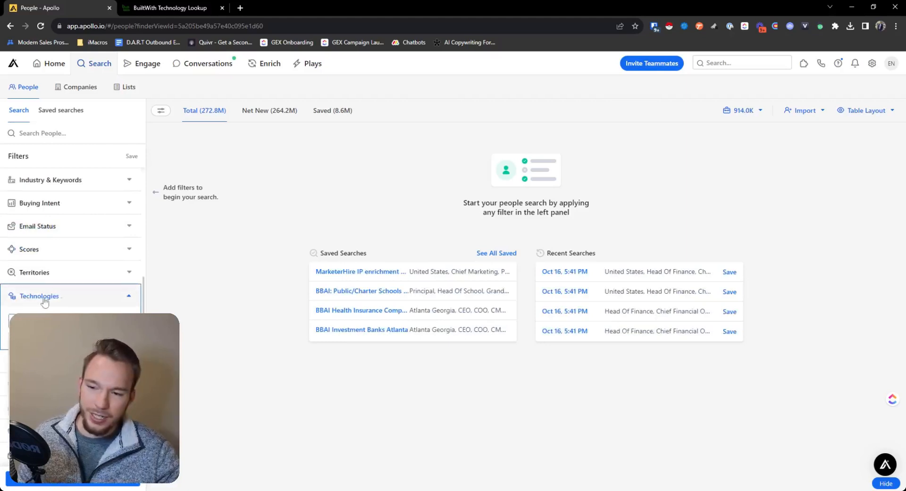
pyautogui.moveTo(39, 295)
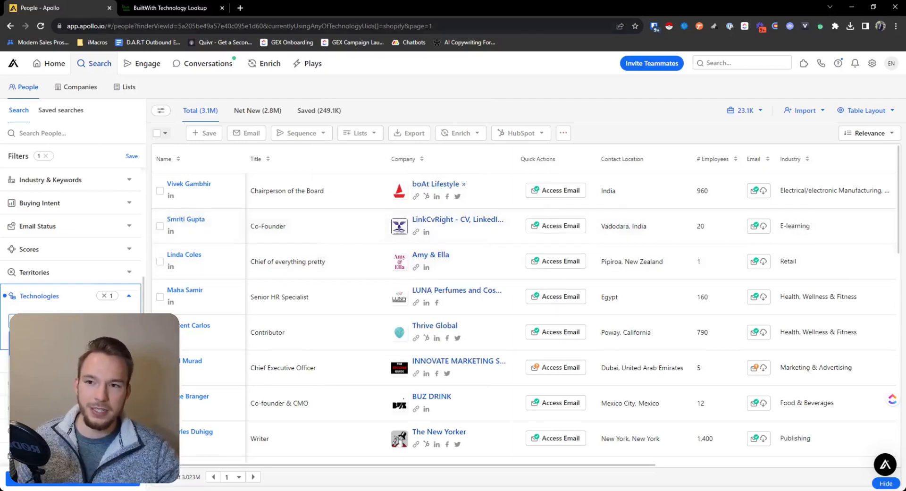
# View the Shopify-filtered results as companies, about 471.9K instead of 3.1M contacts.
pyautogui.click(167, 8)
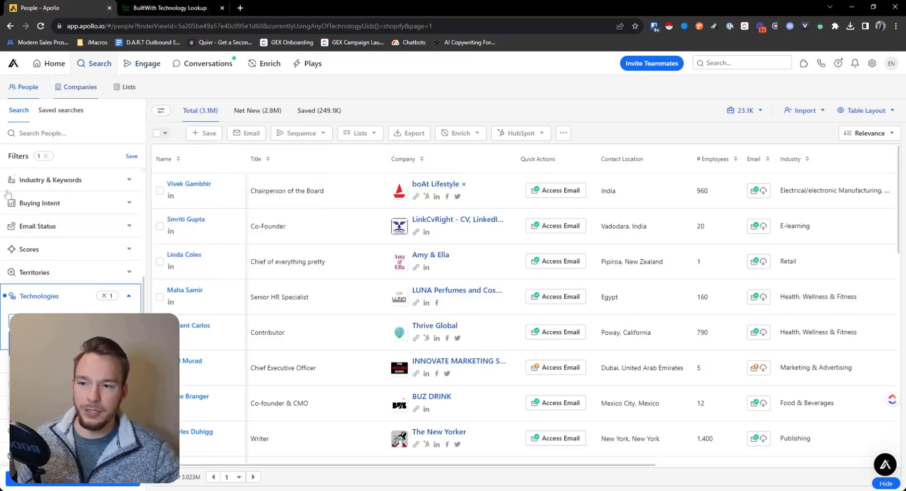
pyautogui.click(80, 87)
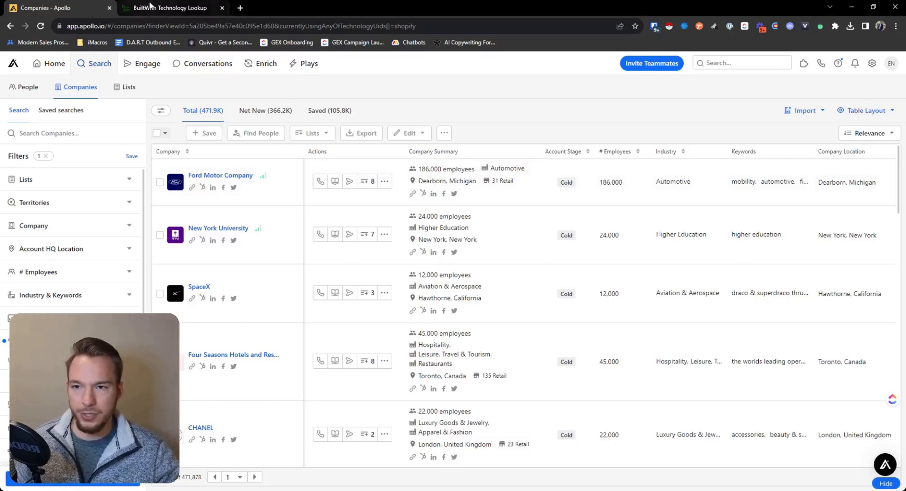
pyautogui.click(170, 7)
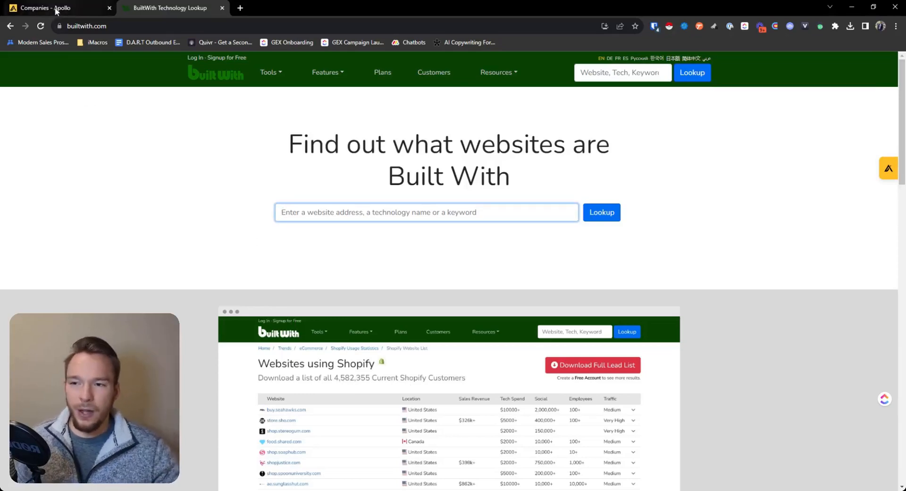
pyautogui.click(55, 7)
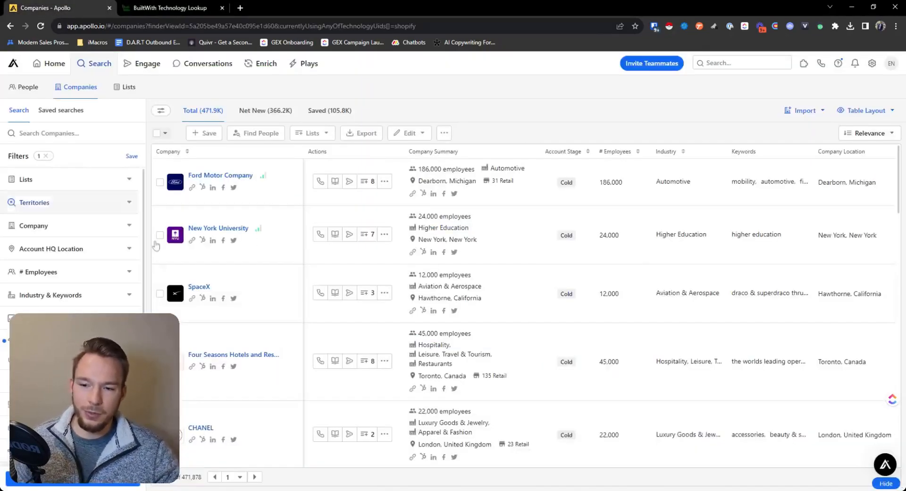
pyautogui.moveTo(367, 434)
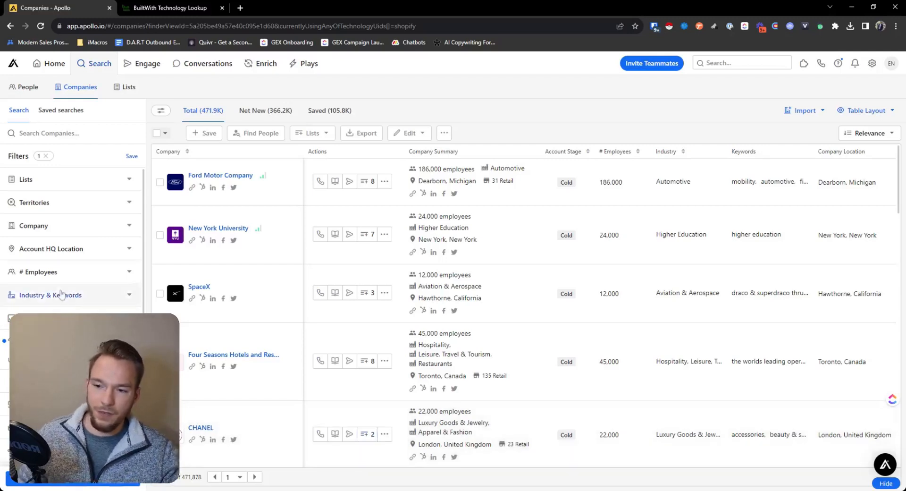
pyautogui.moveTo(51, 295)
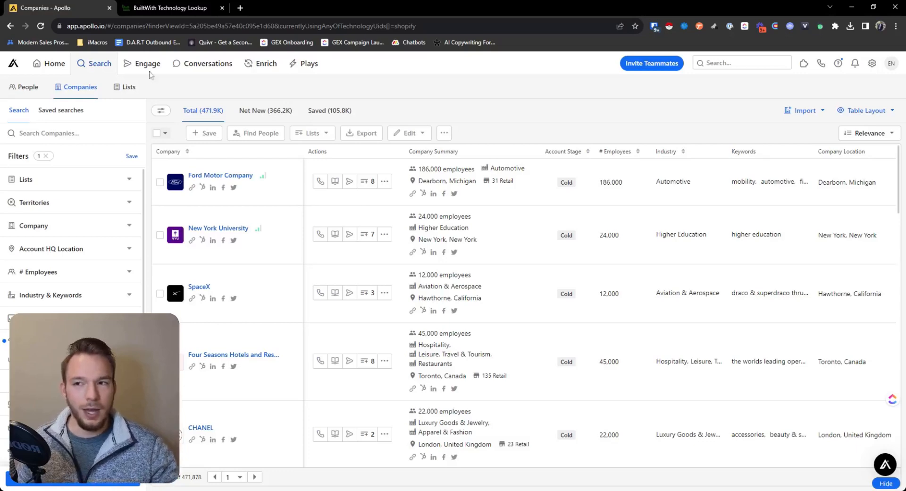
pyautogui.click(168, 7)
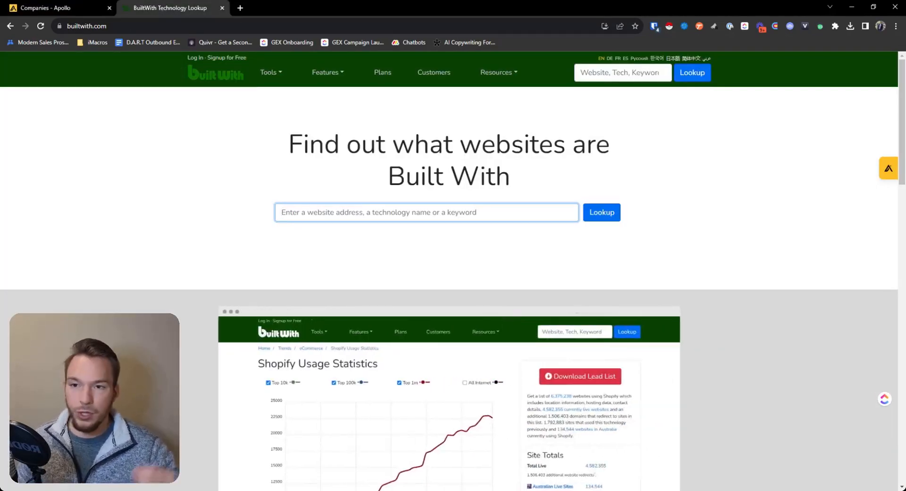
pyautogui.click(55, 8)
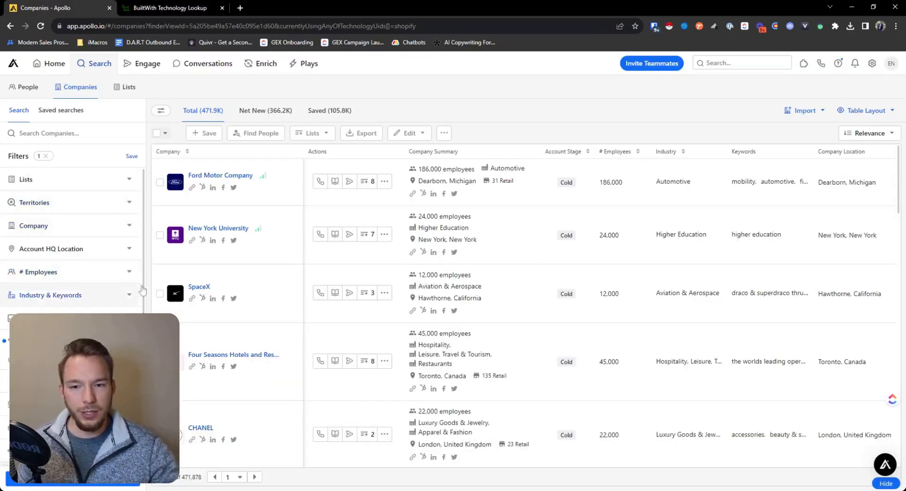
pyautogui.moveTo(212, 298)
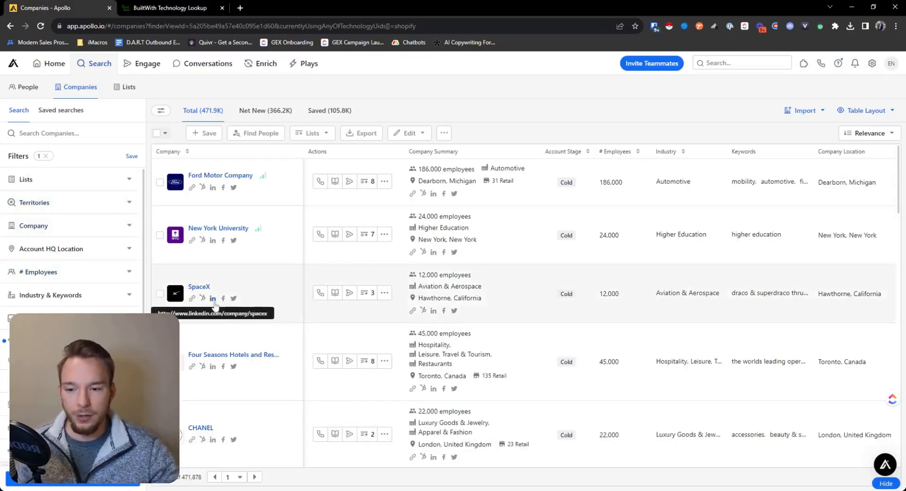